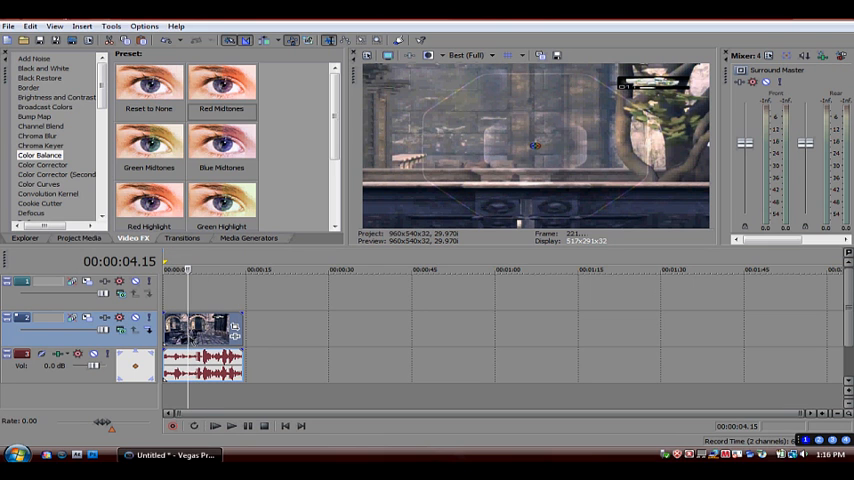
Duplicate the video track holding the game clip via the track header menu
right_click(204, 336)
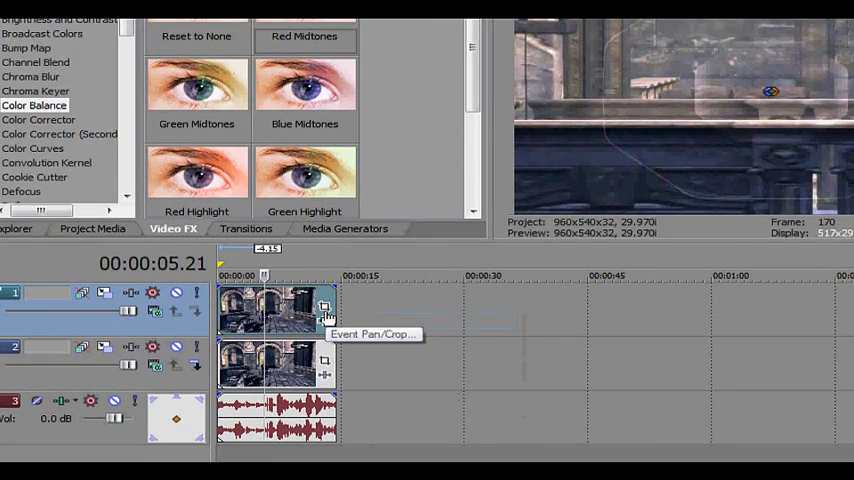
Enable Mask in the top clip's Event Pan/Crop and draw a positive mask path over the frame
left_click(324, 308)
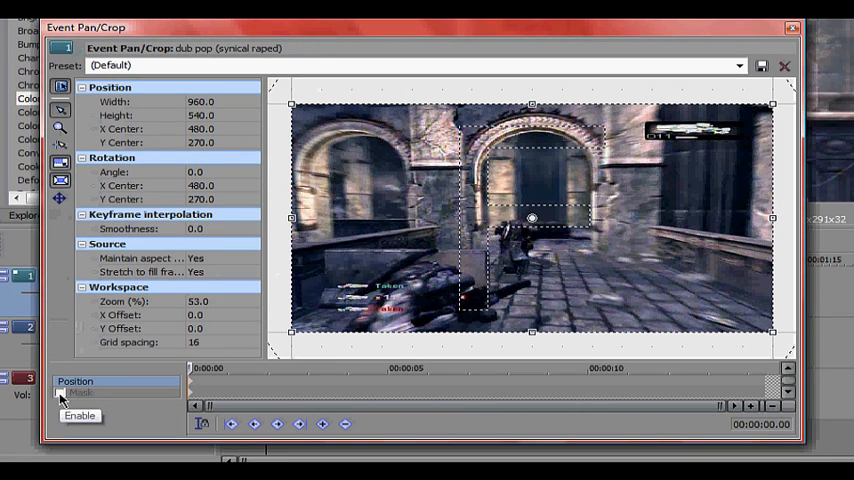
left_click(58, 392)
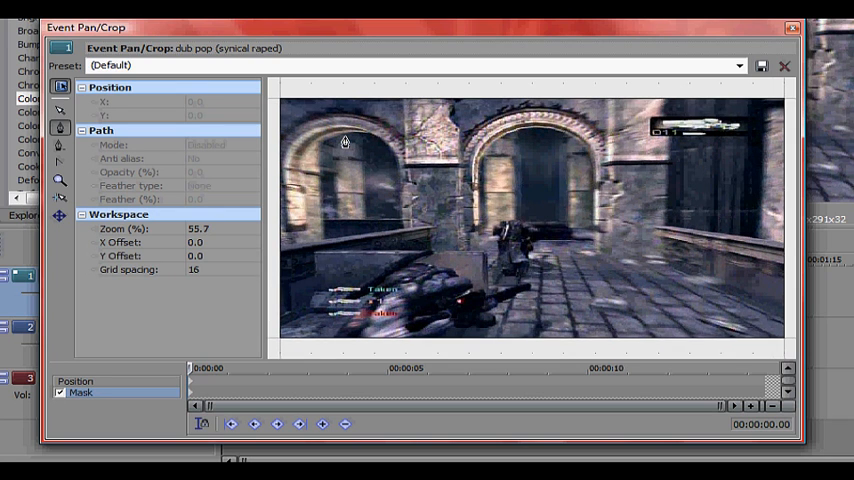
mouse_move(280, 108)
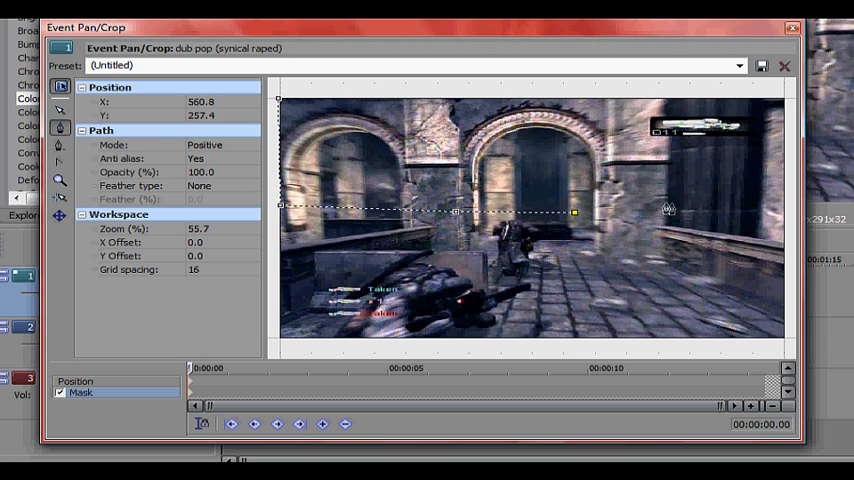
left_click_drag(578, 212, 786, 196)
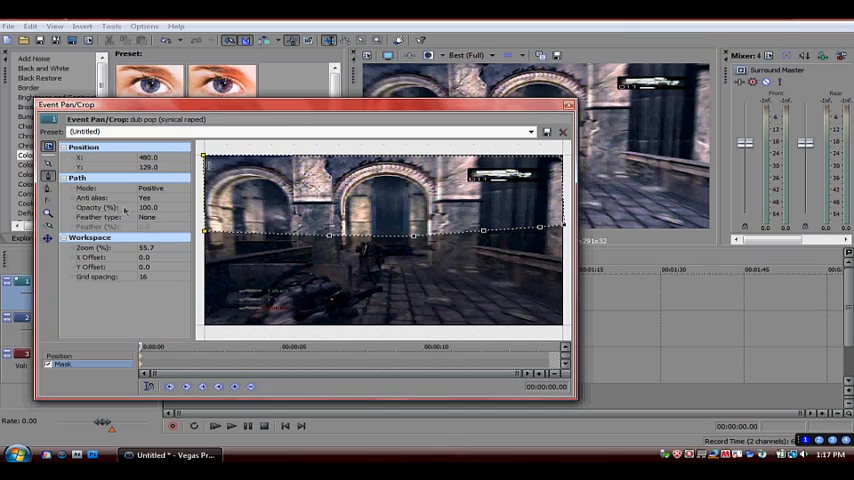
Adjust the mask's Feather (%) to soften its edge and close the Pan/Crop window
left_click(150, 216)
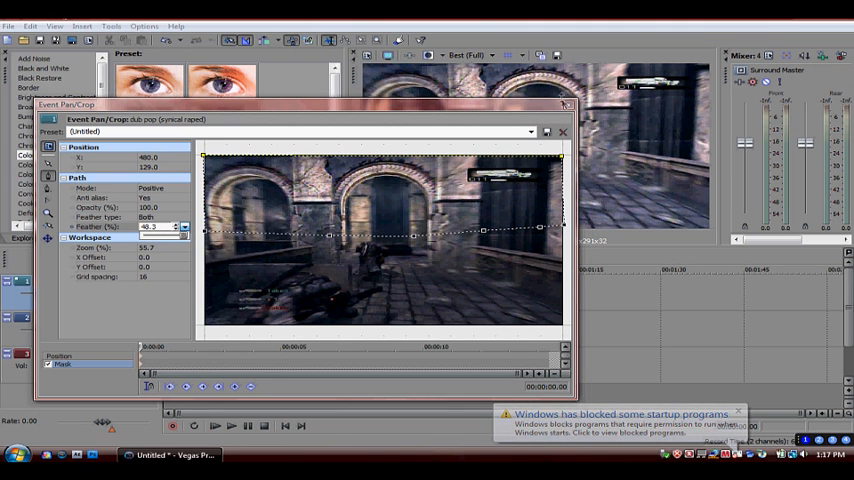
left_click(564, 132)
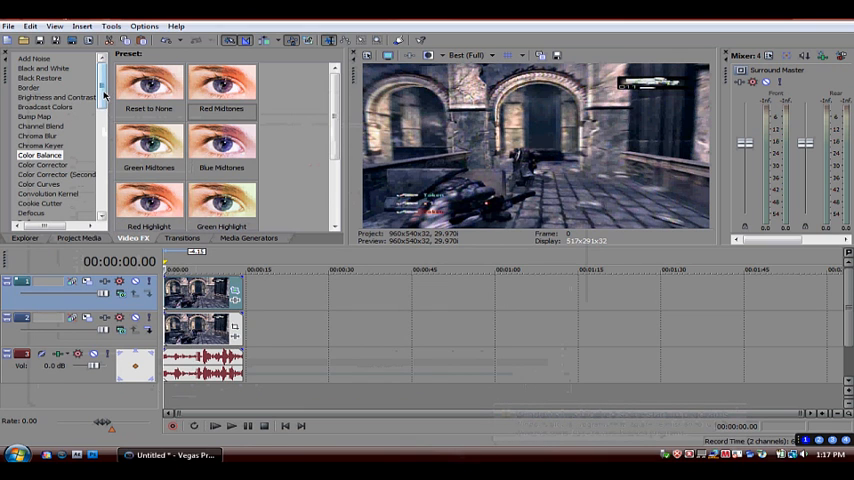
Add a color effect from the Video FX list onto the top video event
scroll("down", 3)
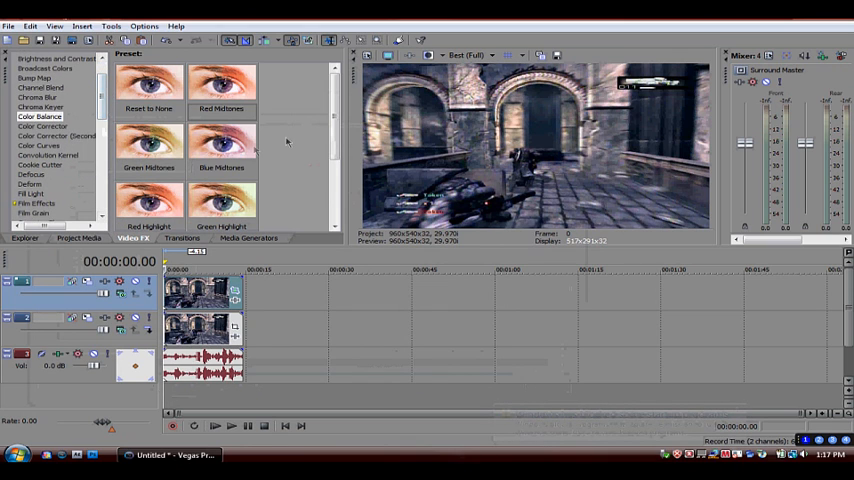
scroll("down", 3)
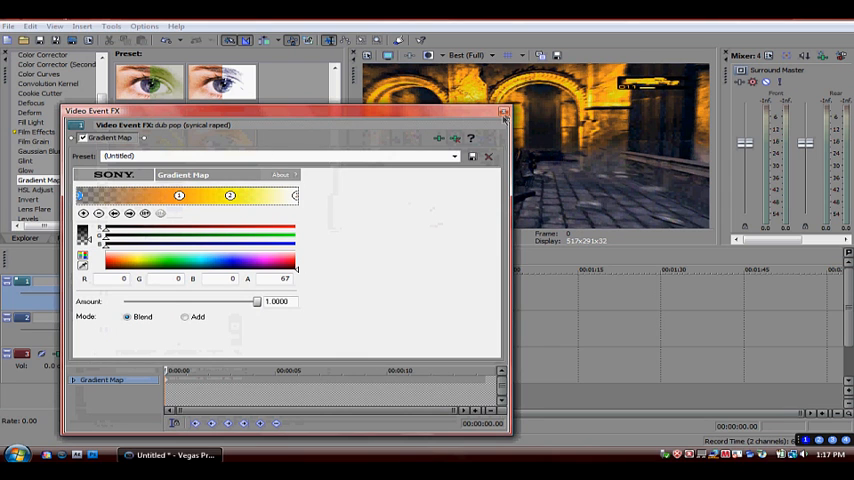
left_click(504, 112)
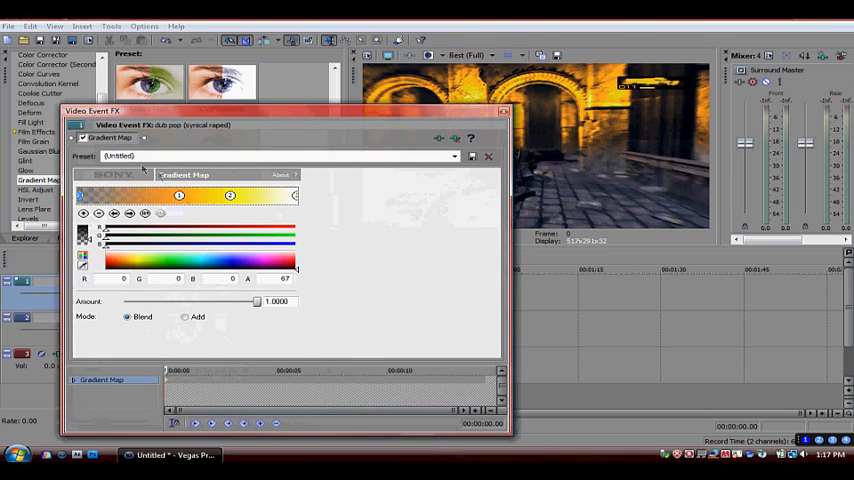
left_click(488, 156)
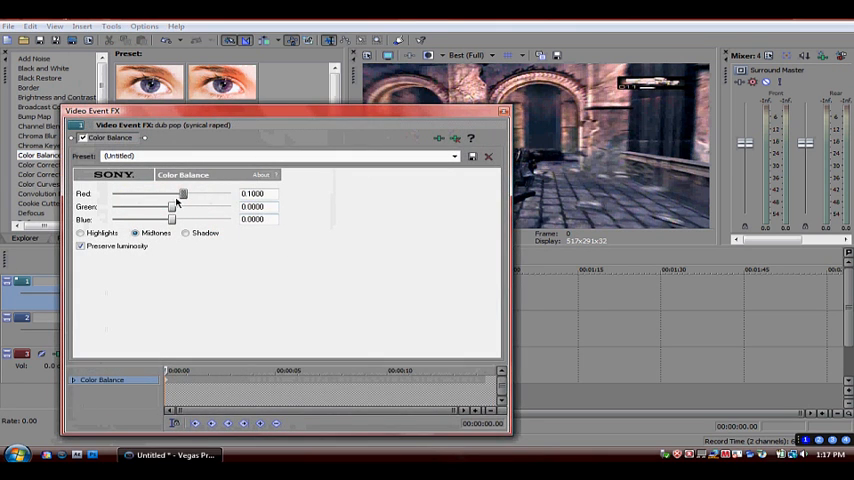
Raise the Red slider in Color Balance to tint the masked footage red
left_click_drag(184, 192, 230, 192)
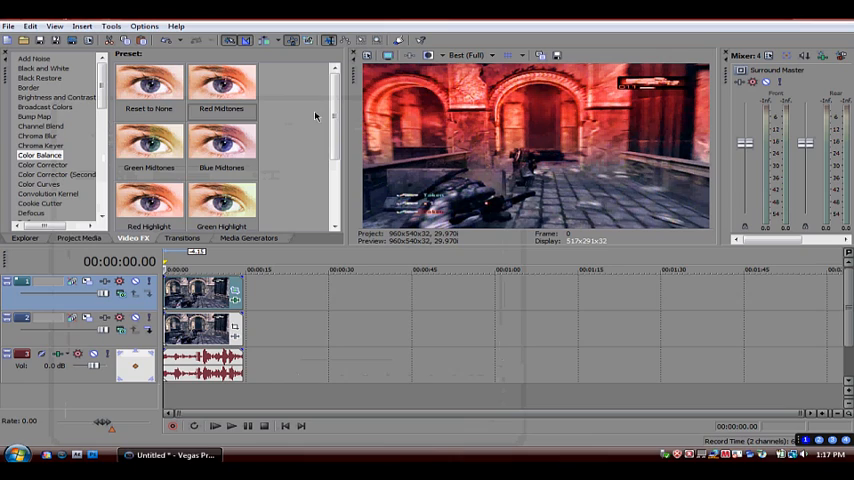
mouse_move(364, 216)
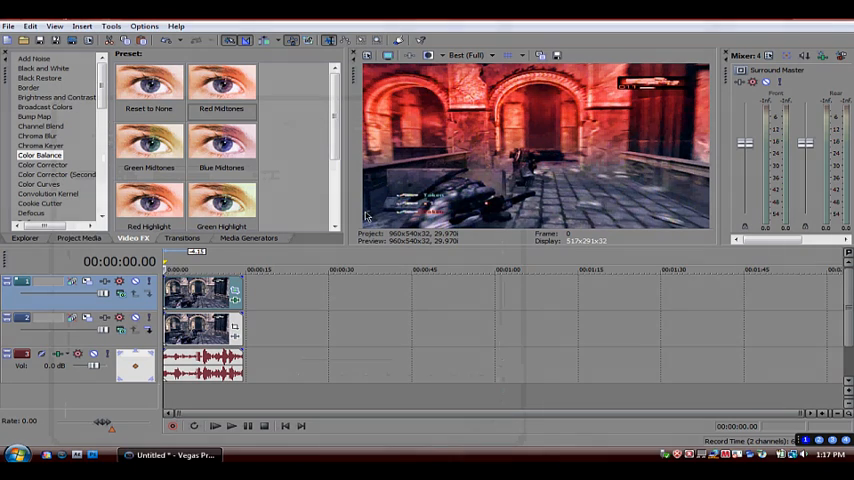